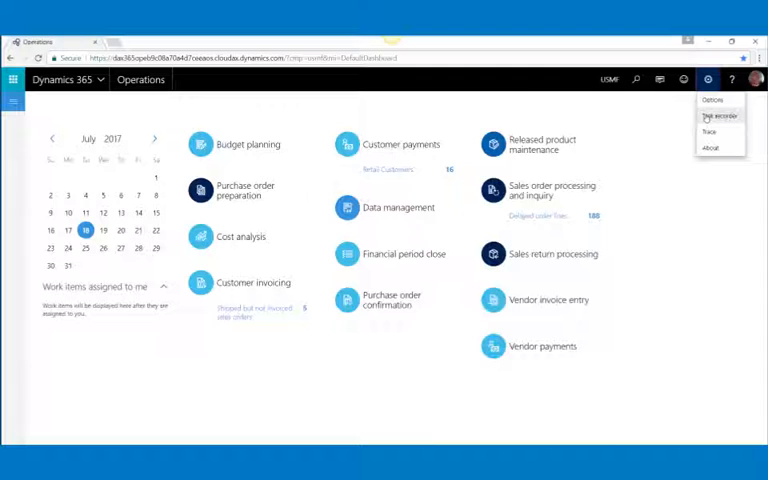
- Create and start a new task recording named 'Create a new Customer' from the Task recorder
{"action": "left_click", "coordinate": [718, 116]}
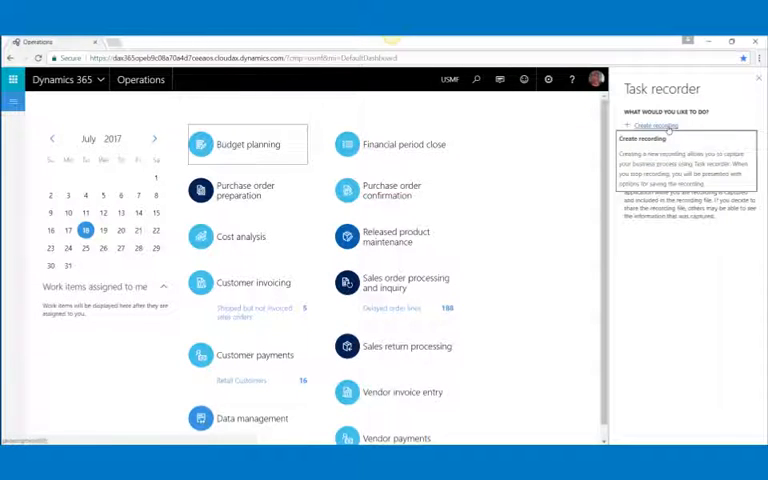
{"action": "left_click", "coordinate": [655, 124]}
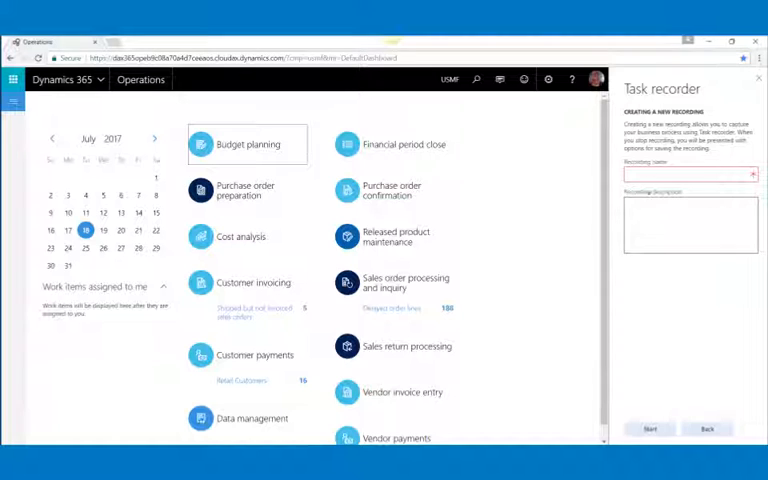
{"action": "left_click", "coordinate": [690, 174]}
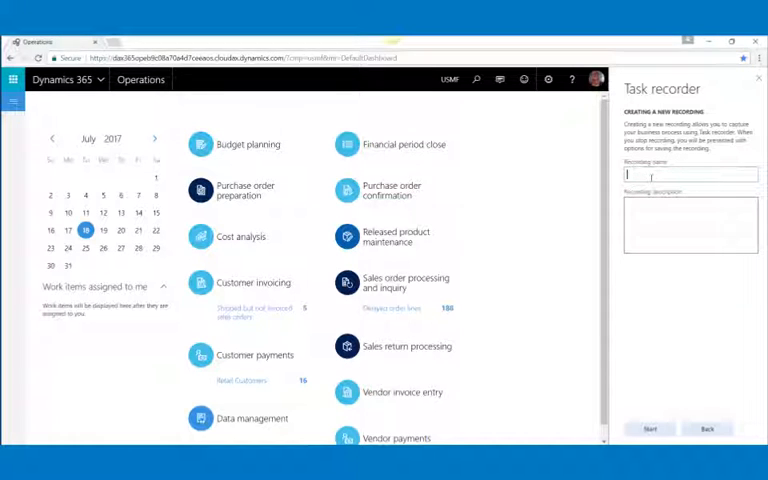
{"action": "type", "text": "Create a new Customer"}
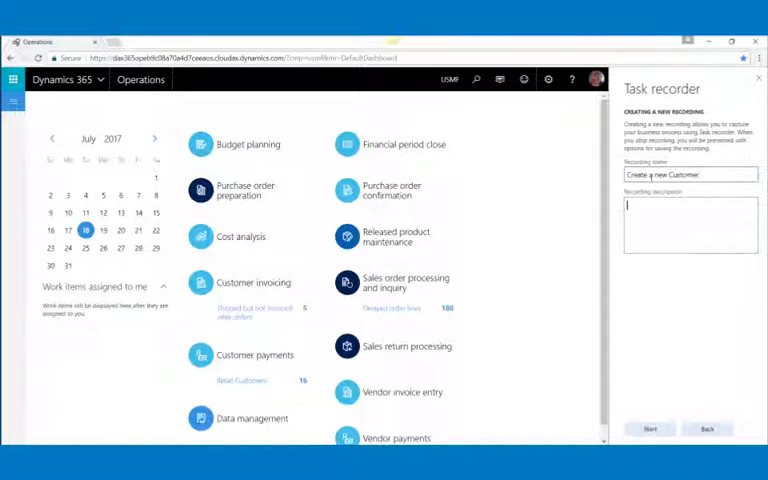
{"action": "type", "text": "demo"}
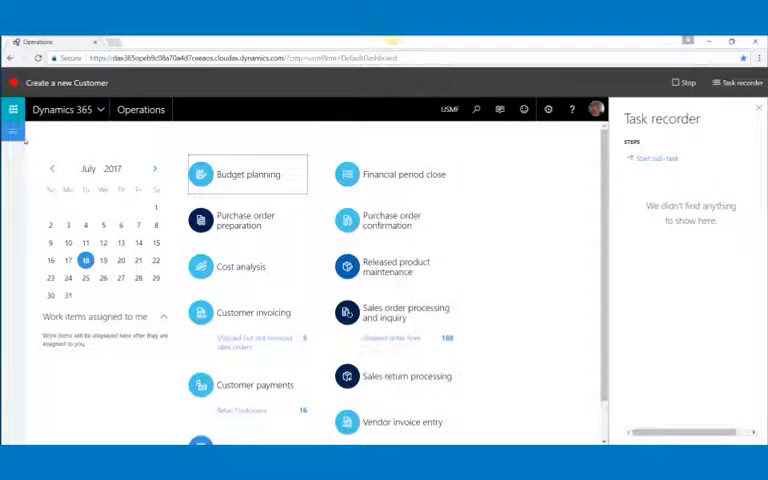
- Go to Accounts receivable > All customers and open a blank Create customer form
{"action": "left_click", "coordinate": [13, 109]}
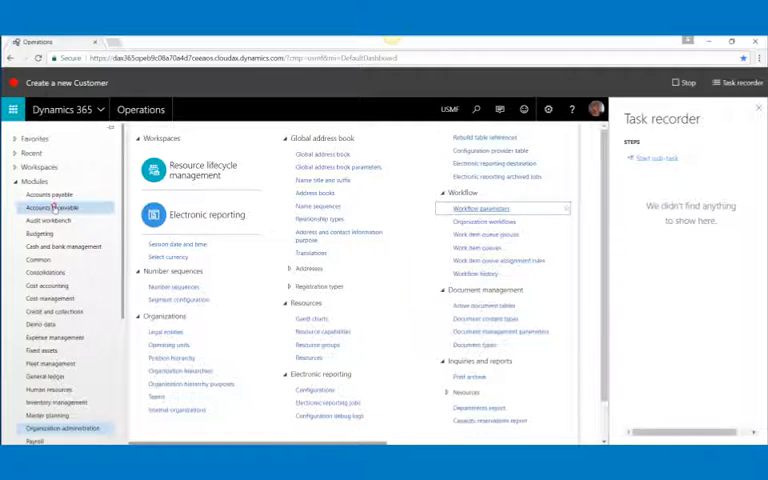
{"action": "left_click", "coordinate": [45, 207]}
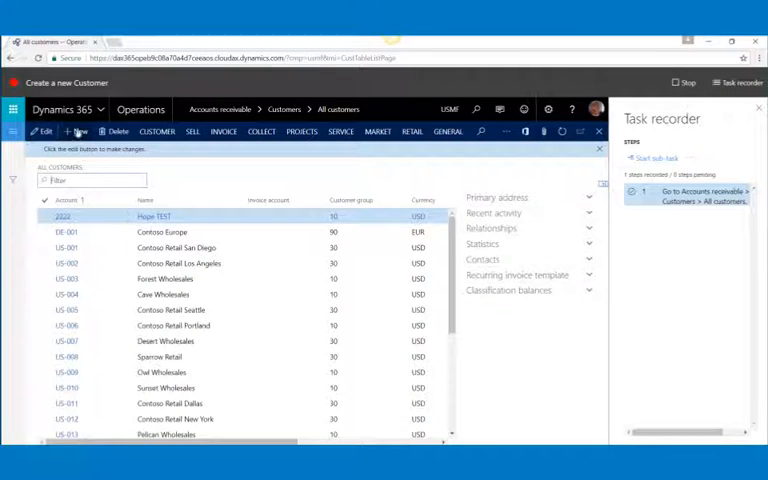
{"action": "left_click", "coordinate": [79, 131]}
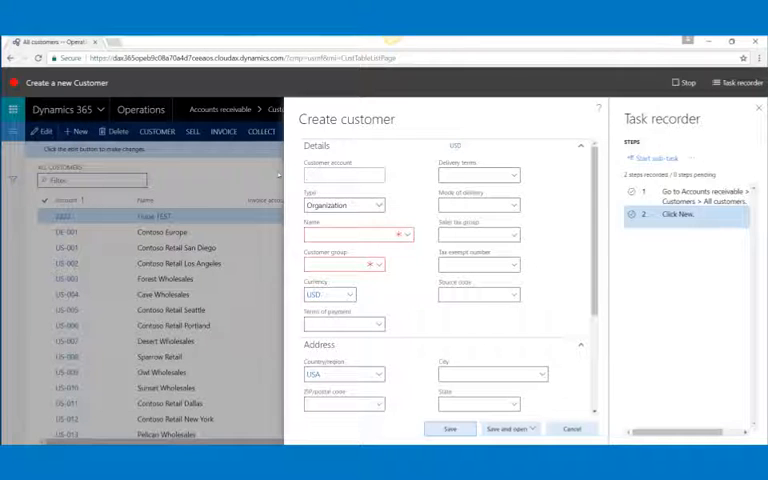
- Enter account 1234 and name Hope's Company, choose a customer group, and set CIF delivery terms
{"action": "type", "text": "1234"}
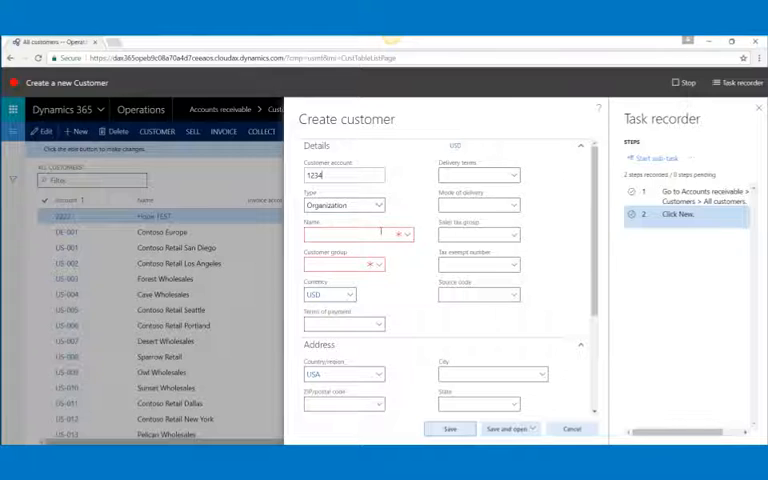
{"action": "left_click", "coordinate": [353, 234]}
{"action": "type", "text": "Hope's Company"}
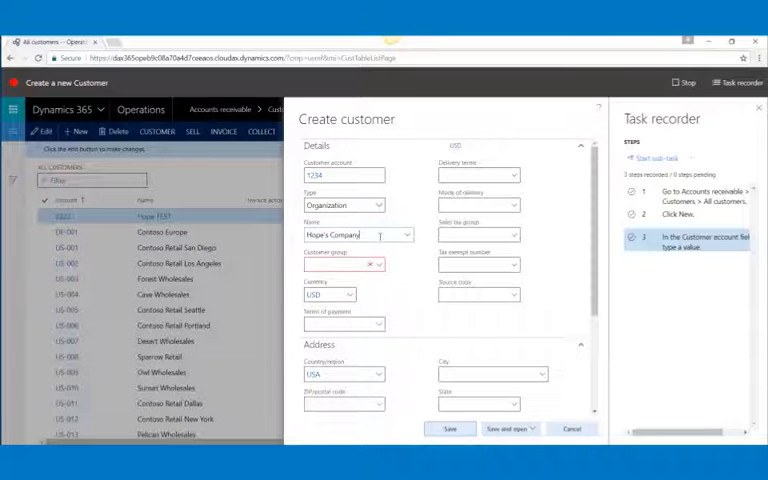
{"action": "left_click", "coordinate": [378, 265]}
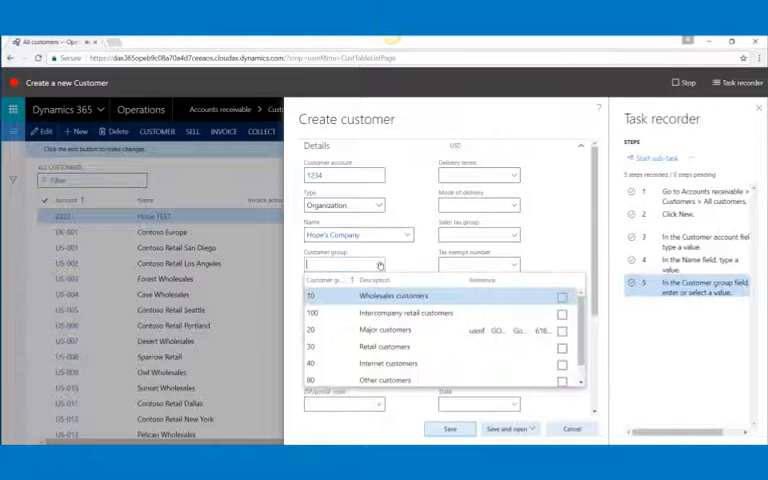
{"action": "mouse_move", "coordinate": [385, 330]}
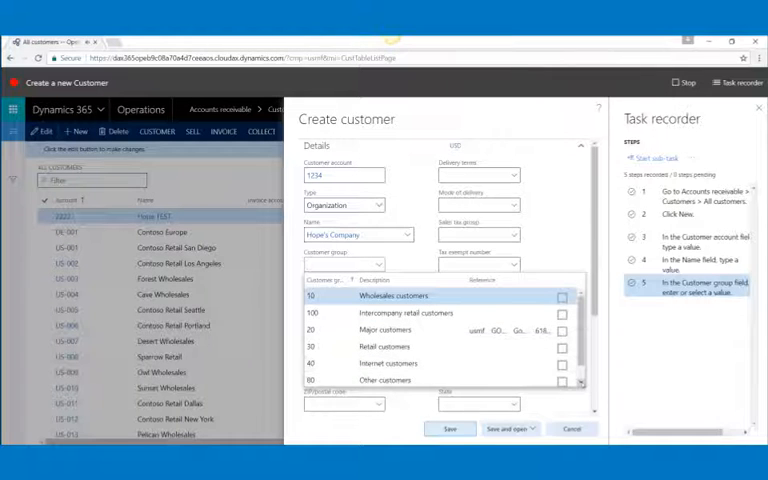
{"action": "scroll", "scroll_direction": "down", "scroll_amount": 3}
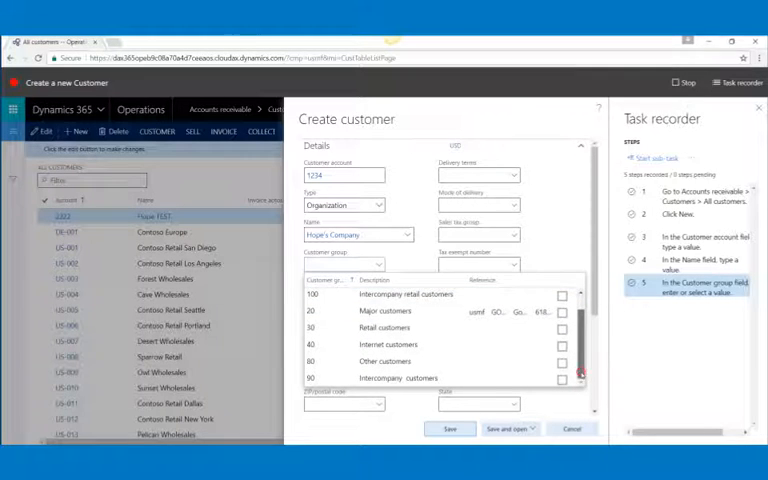
{"action": "scroll", "scroll_direction": "up", "scroll_amount": 3}
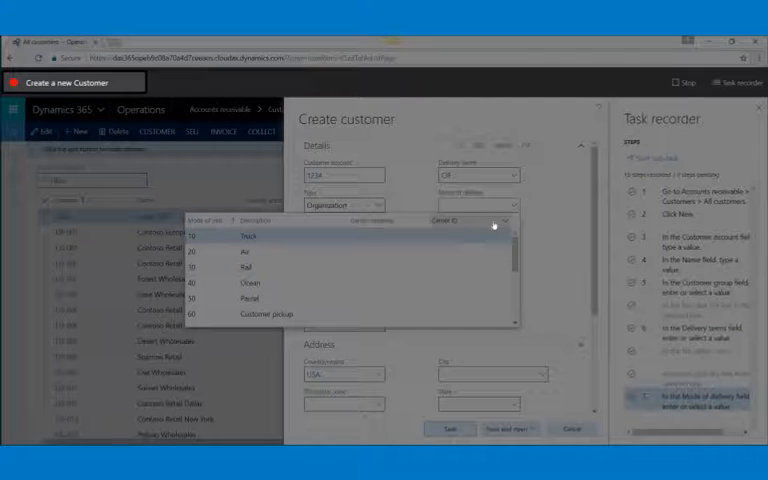
- Set mode of delivery to 10 (Truck) and sales tax group to TX (Texas)
{"action": "left_click", "coordinate": [241, 234]}
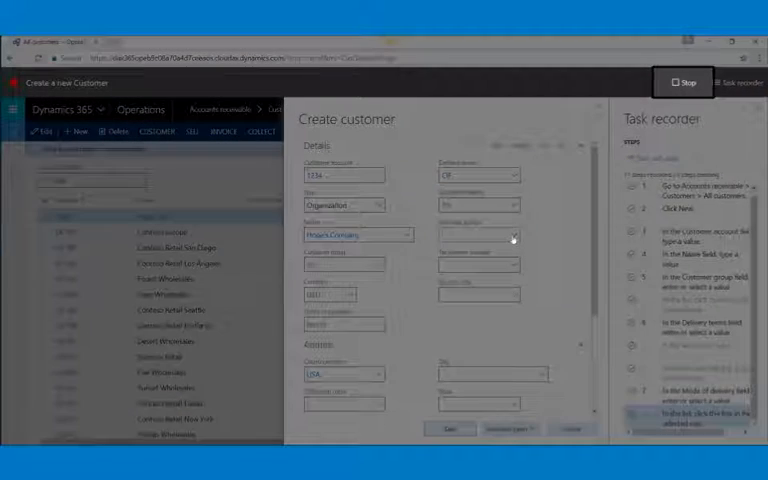
{"action": "left_click", "coordinate": [513, 235]}
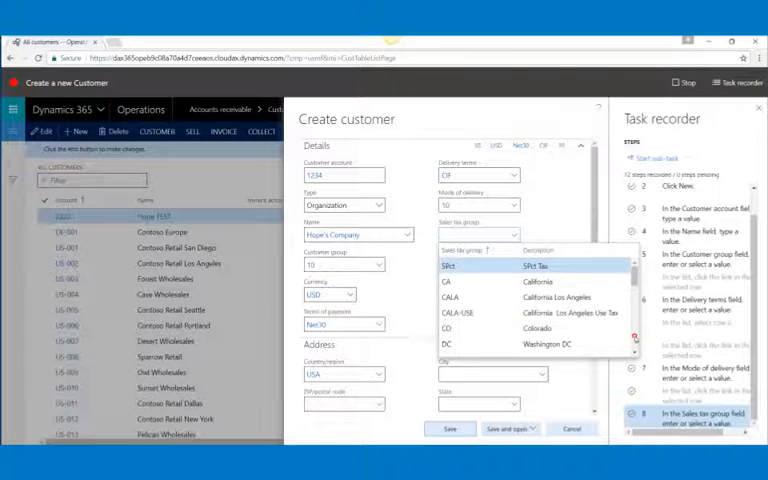
{"action": "scroll", "scroll_direction": "down", "scroll_amount": 3}
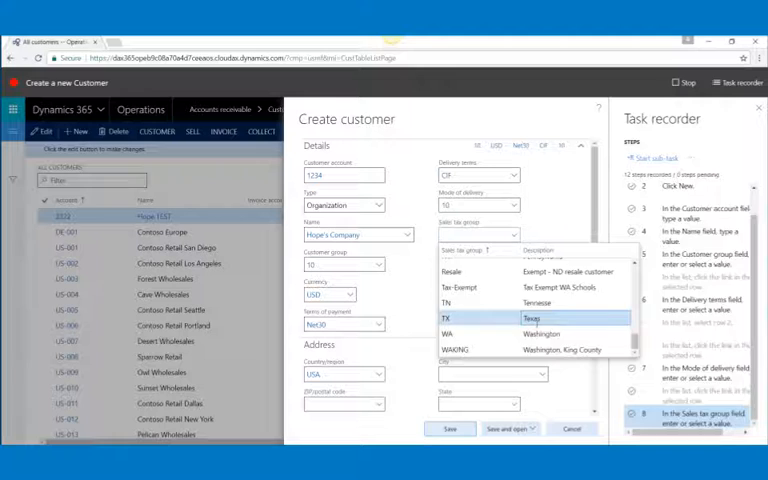
{"action": "left_click", "coordinate": [530, 318]}
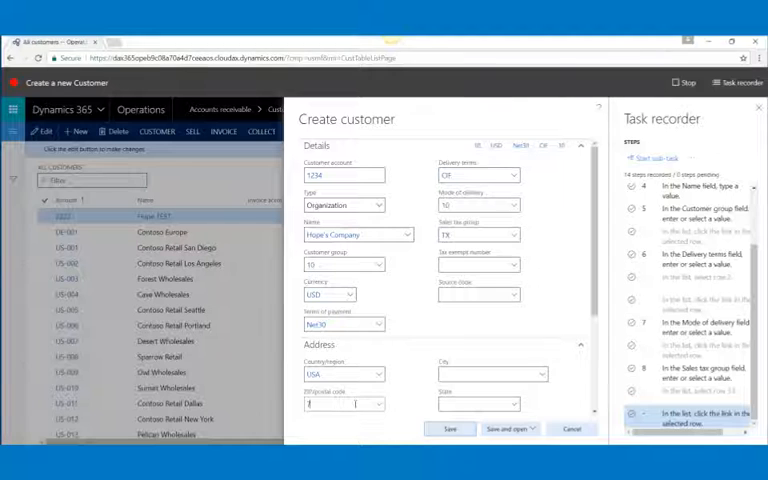
- Enter ZIP code 75758, end the recording, and return to the Task recorder main menu
{"action": "type", "text": "75758"}
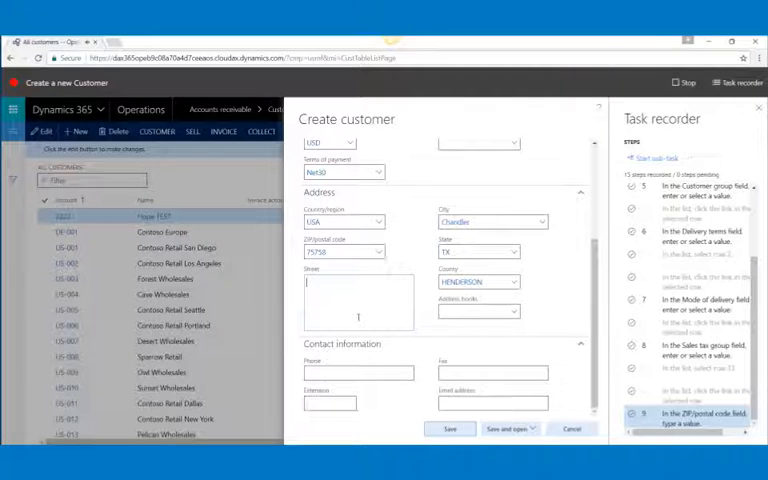
{"action": "type", "text": "100"}
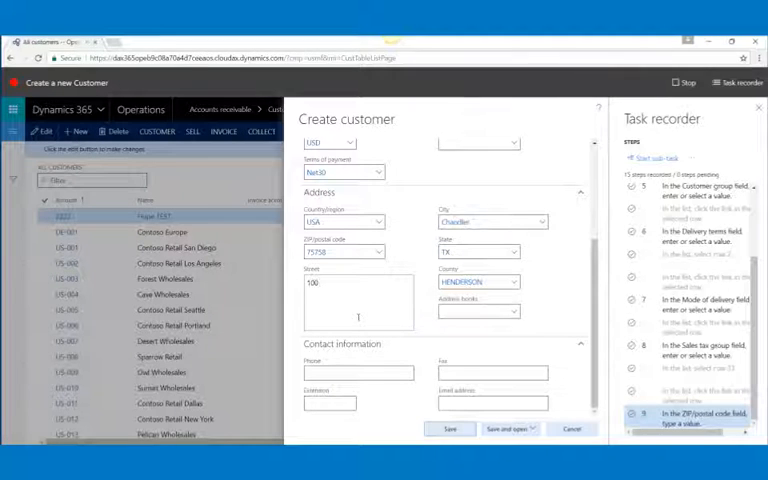
{"action": "type", "text": "Main"}
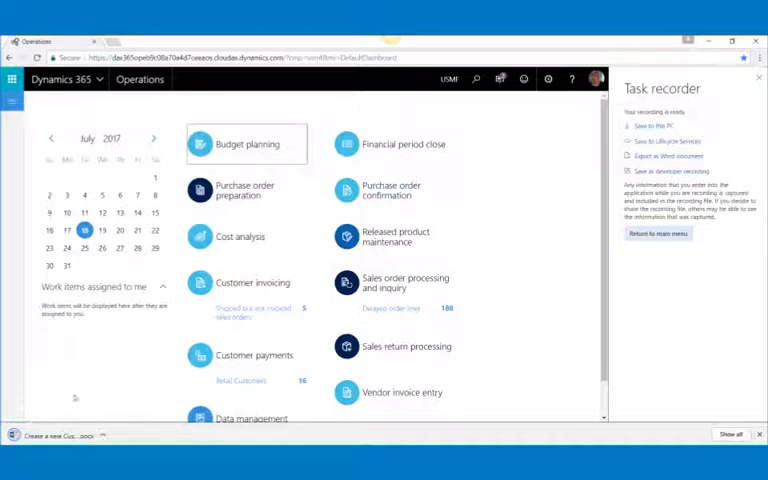
{"action": "left_click", "coordinate": [670, 156]}
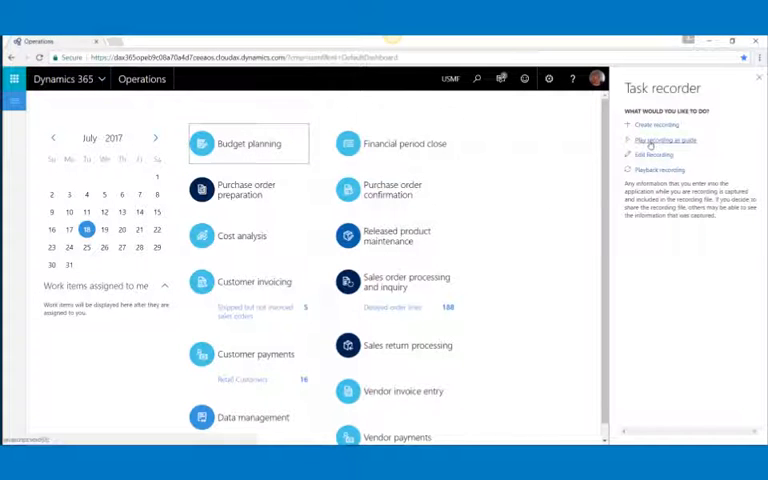
- Load the 'Create a new Customer (2)' recording file from this PC and play it as a task guide
{"action": "left_click", "coordinate": [663, 140]}
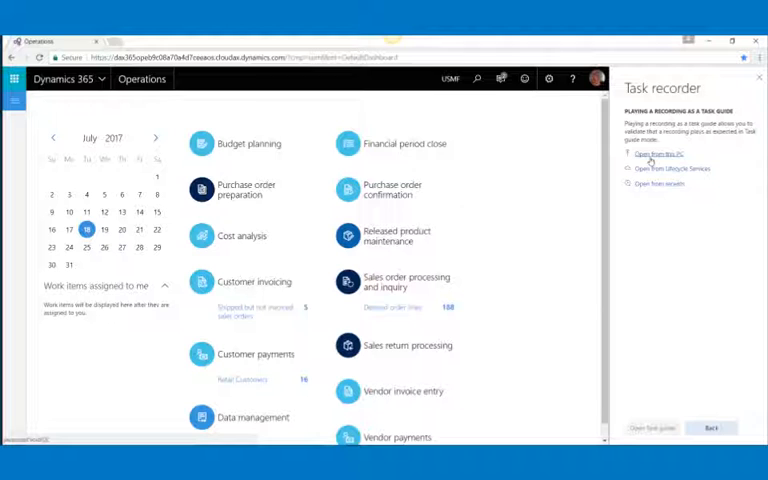
{"action": "left_click", "coordinate": [659, 154]}
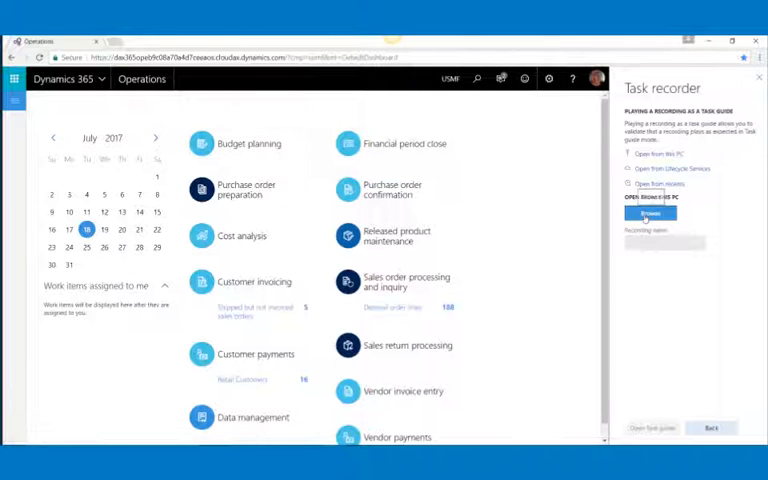
{"action": "left_click", "coordinate": [650, 213]}
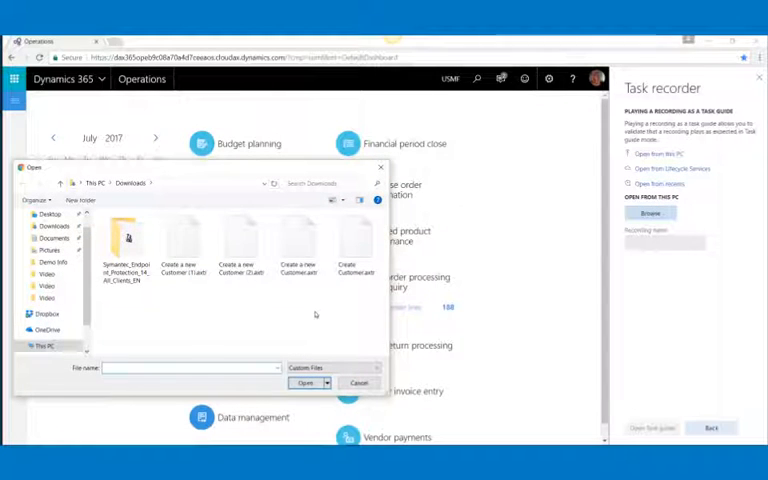
{"action": "left_click", "coordinate": [242, 240]}
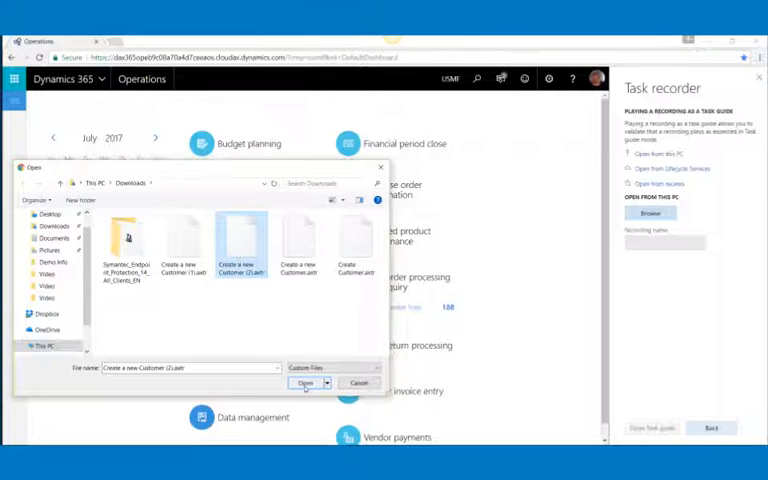
{"action": "left_click", "coordinate": [311, 383]}
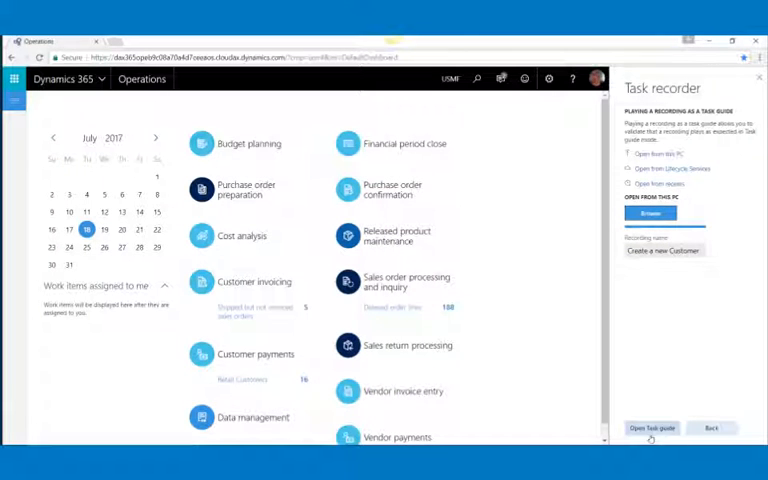
{"action": "left_click", "coordinate": [651, 428]}
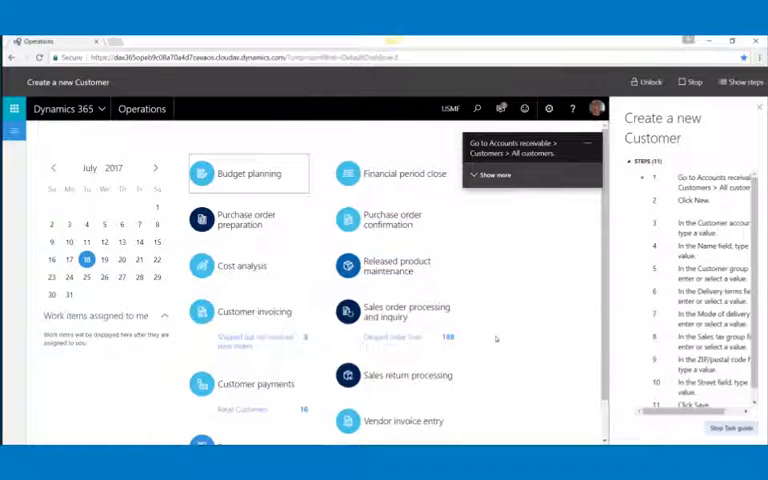
- Following the guide, reach Accounts receivable > All customers and open a new customer form
{"action": "left_click", "coordinate": [14, 108]}
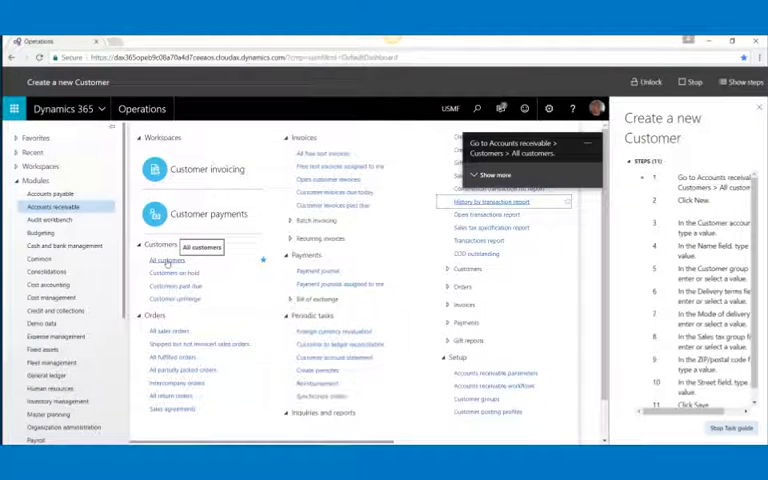
{"action": "left_click", "coordinate": [167, 261]}
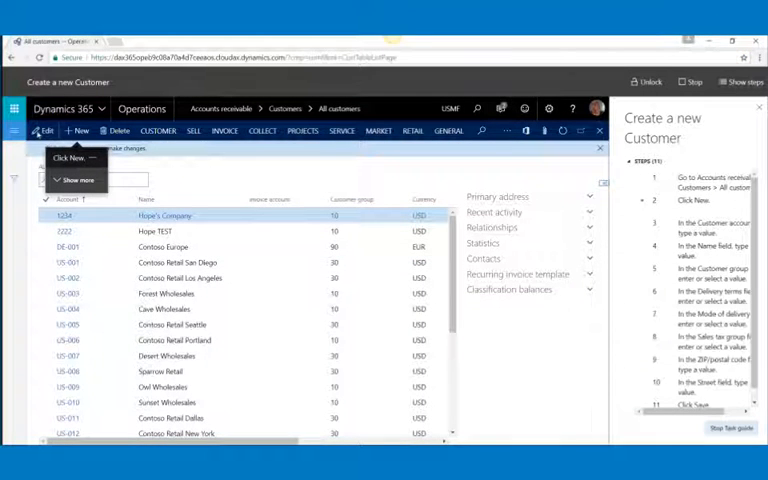
{"action": "left_click", "coordinate": [648, 81]}
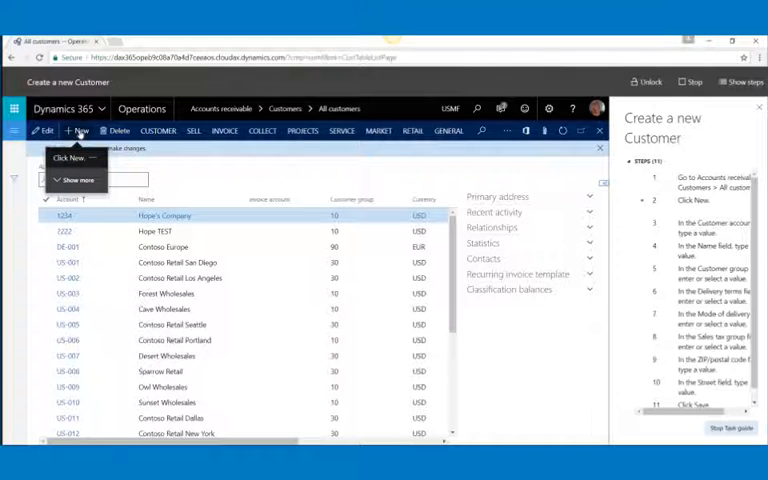
{"action": "left_click", "coordinate": [79, 131]}
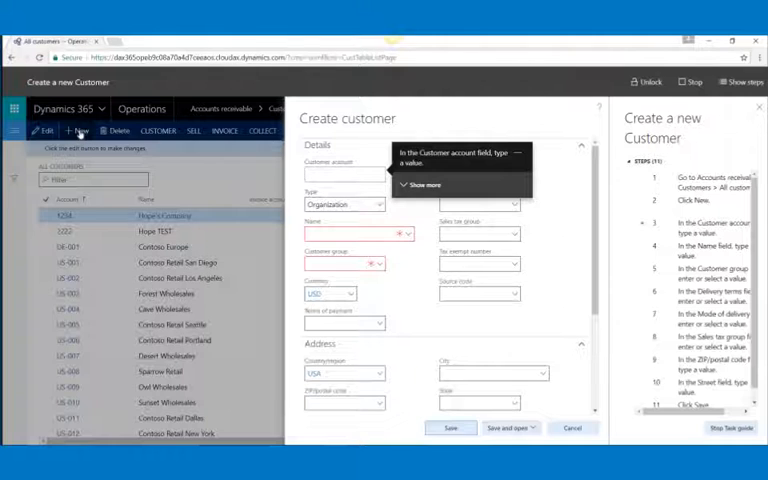
- Enter customer account 123456 and name 'Demo Company'
{"action": "type", "text": "123456"}
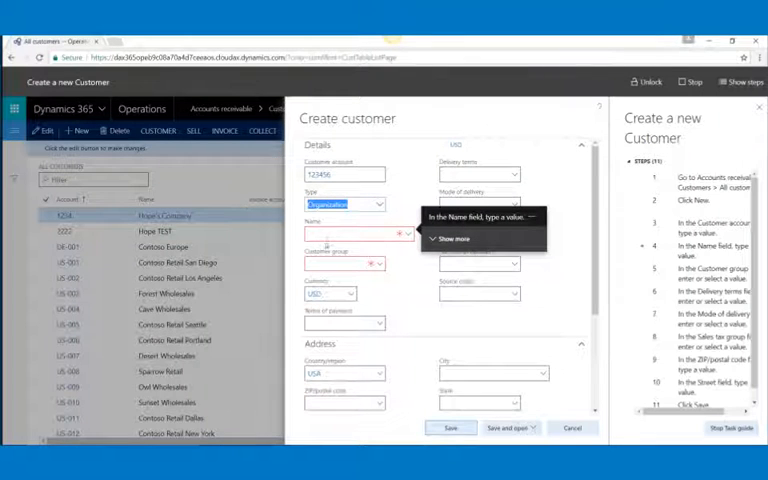
{"action": "left_click", "coordinate": [355, 233]}
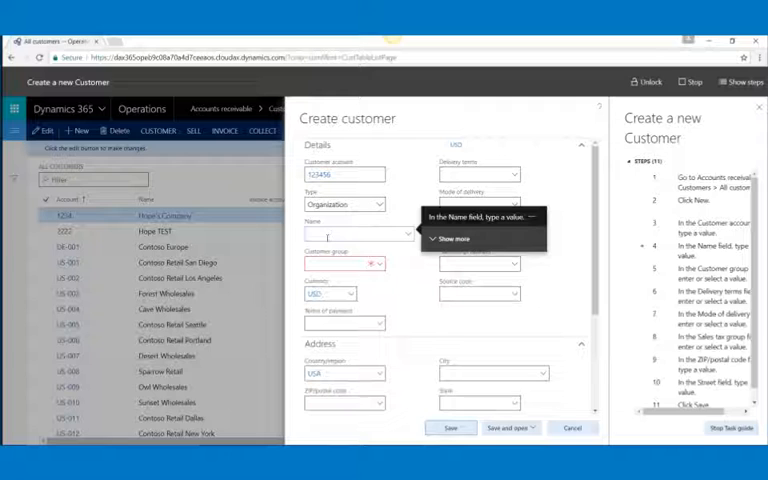
{"action": "type", "text": "Demo"}
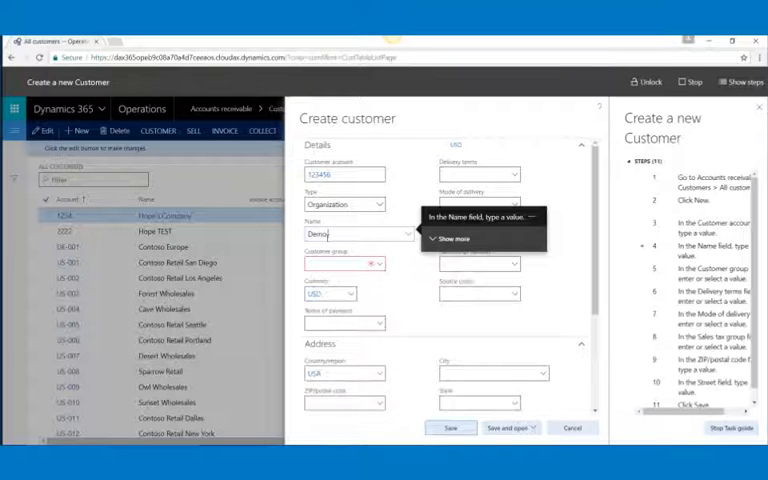
{"action": "type", "text": "Company"}
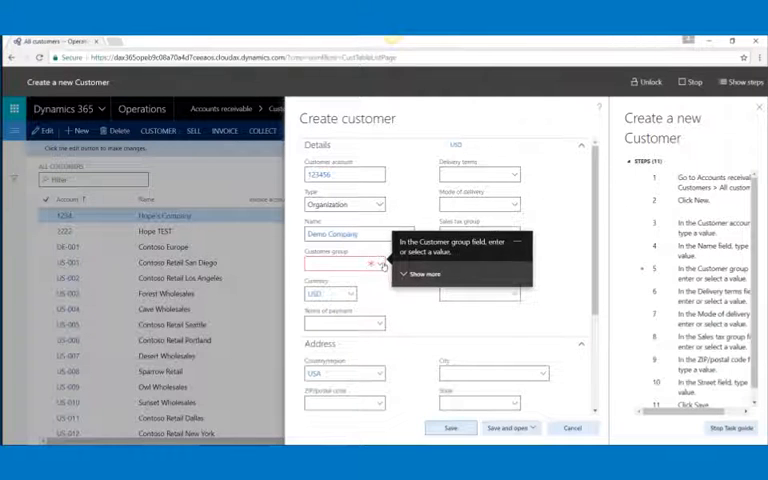
- Set customer group 20 and delivery terms CIF
{"action": "left_click", "coordinate": [379, 264]}
{"action": "type", "text": "20"}
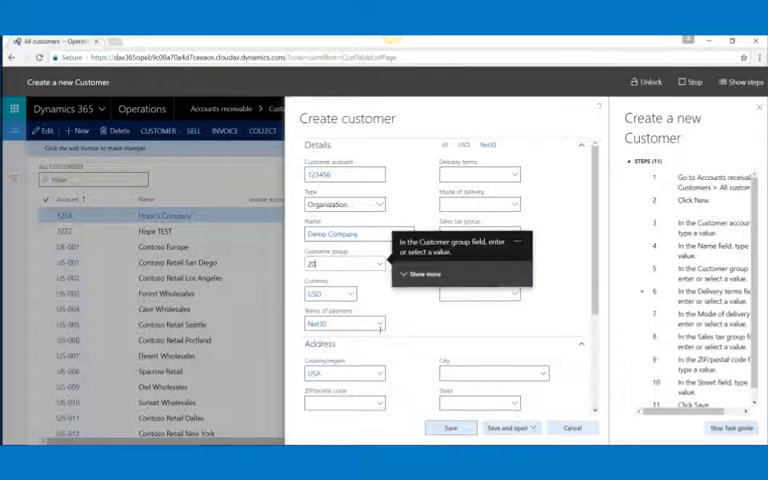
{"action": "left_click", "coordinate": [477, 174]}
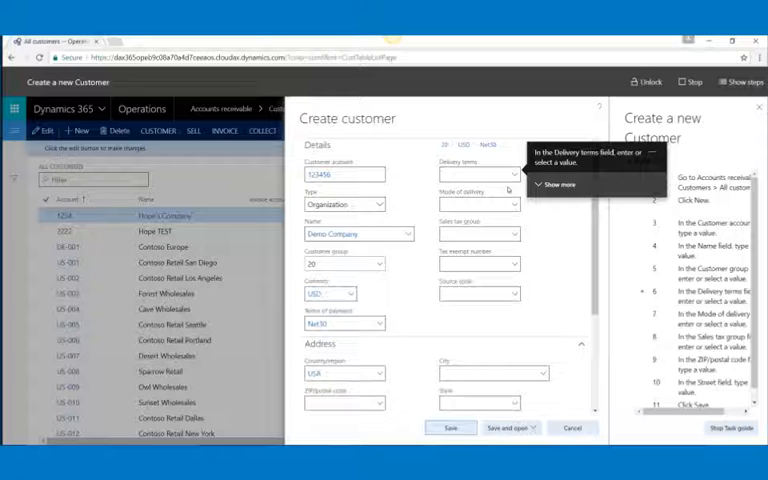
{"action": "left_click", "coordinate": [515, 174]}
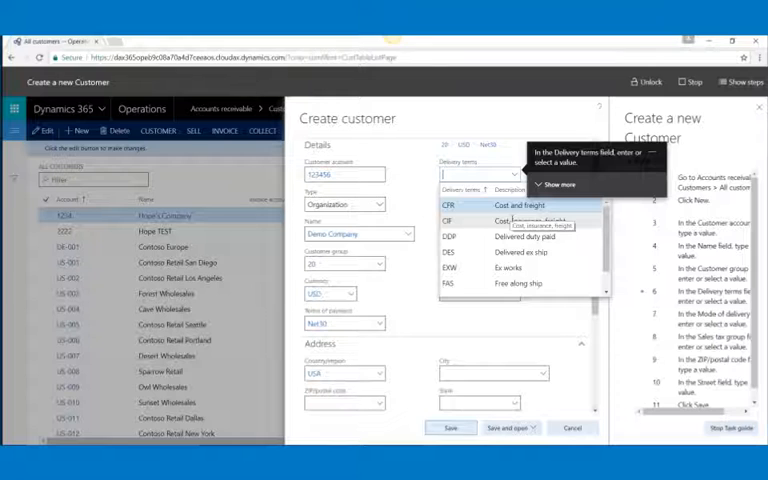
{"action": "left_click", "coordinate": [449, 220]}
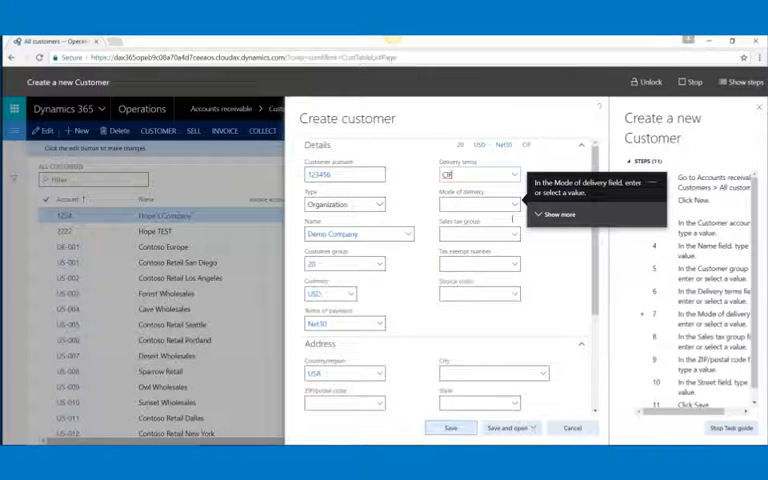